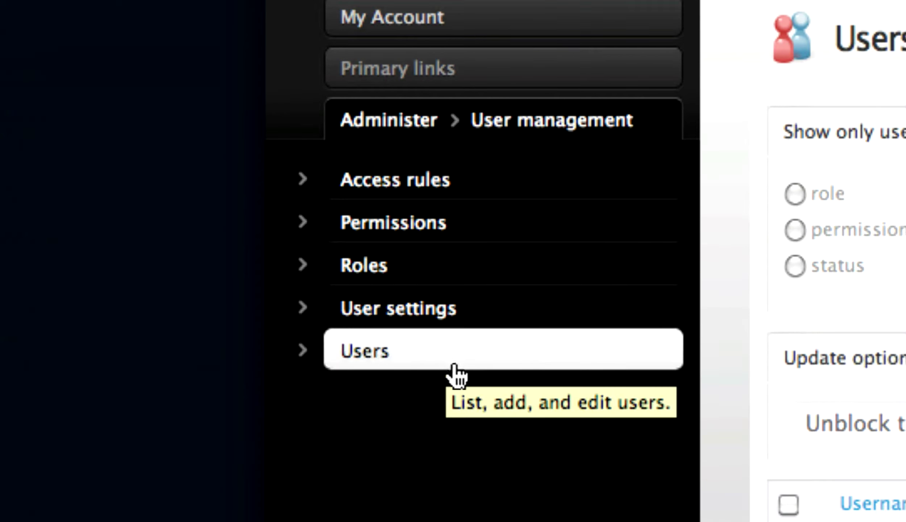
pyautogui.moveTo(723, 476)
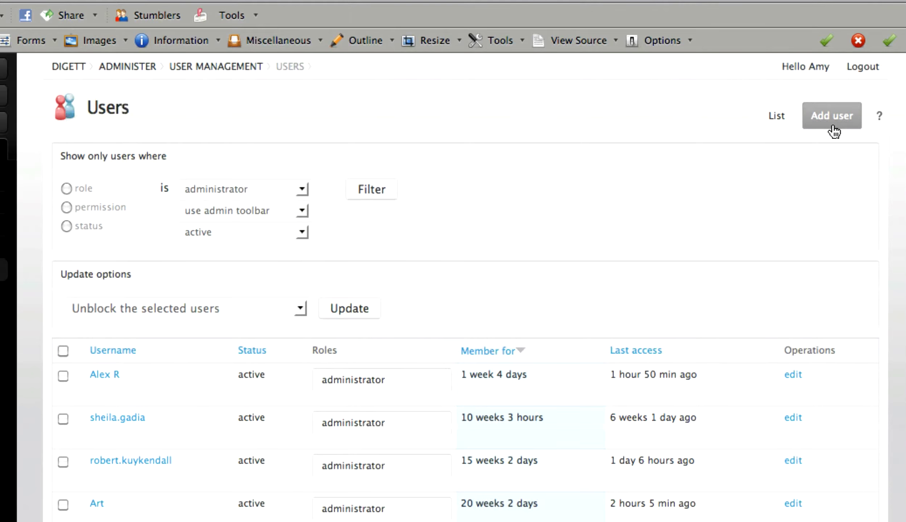
# - Start a new user account with username John and the beginning of the e-mail address 'john'
pyautogui.click(831, 115)
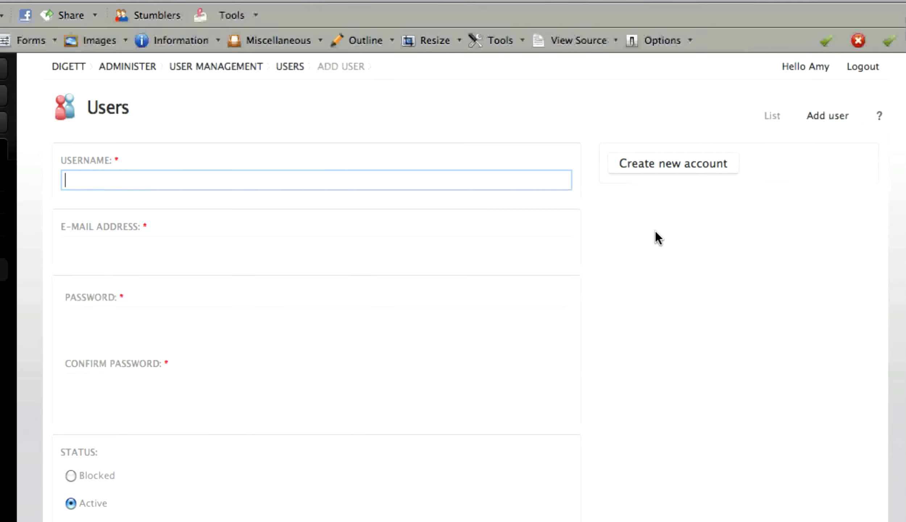
pyautogui.write('John')
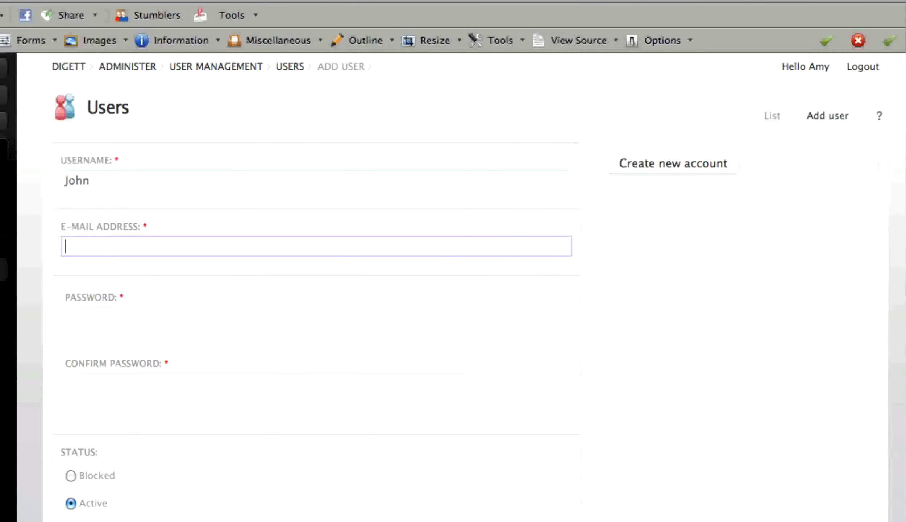
pyautogui.write('john')
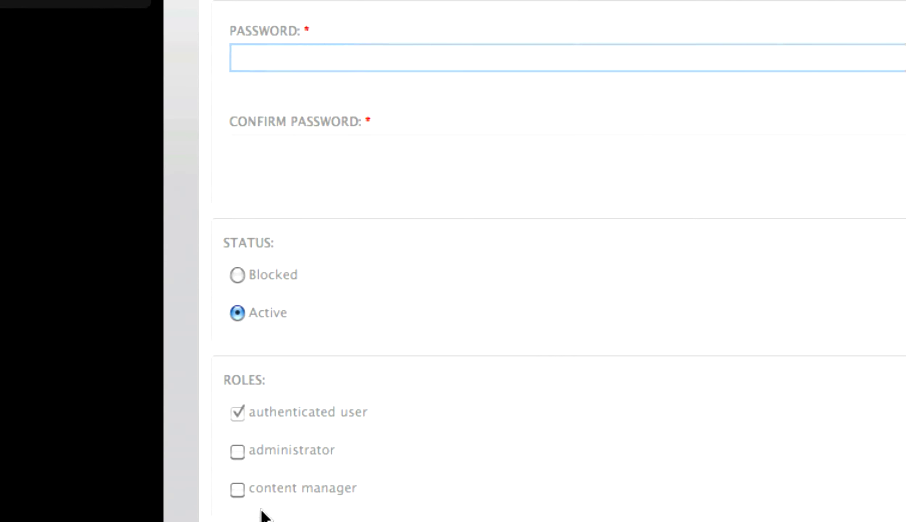
pyautogui.moveTo(238, 490)
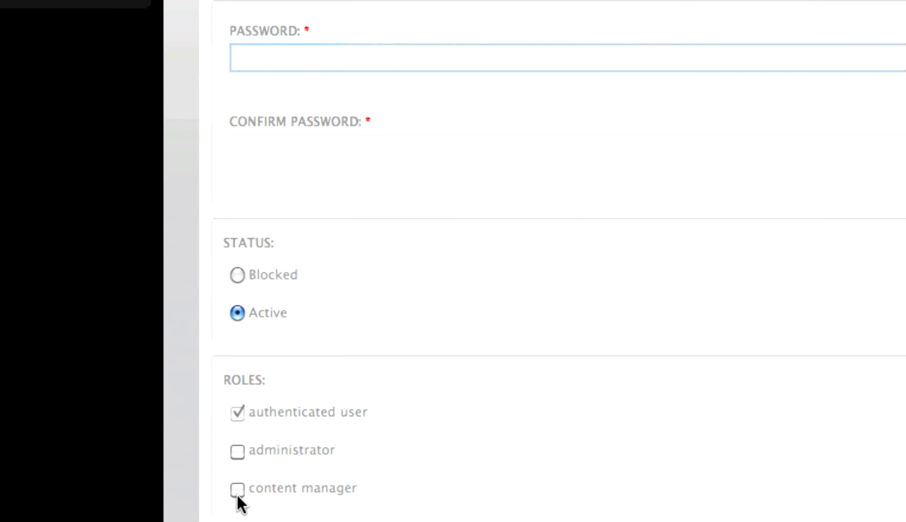
# - Check the content manager role and the 'Notify user of new account' option for John
pyautogui.click(237, 488)
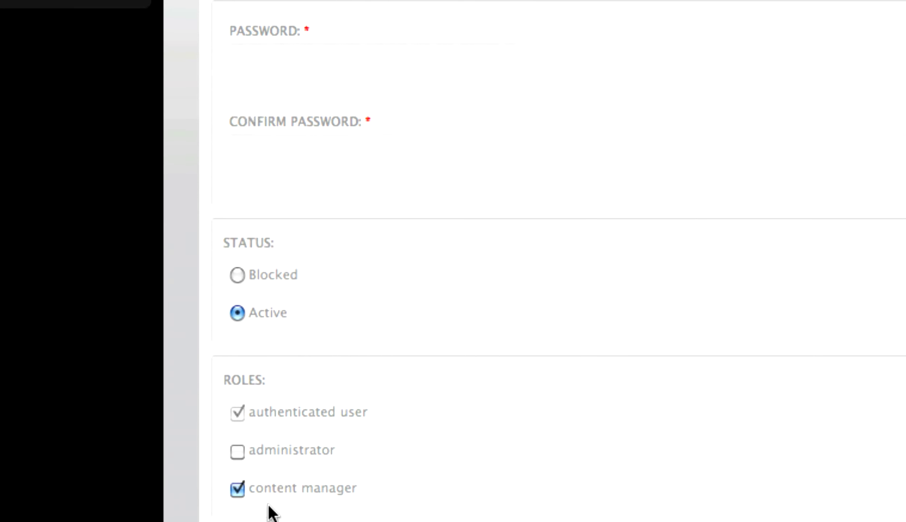
pyautogui.scroll(-3)
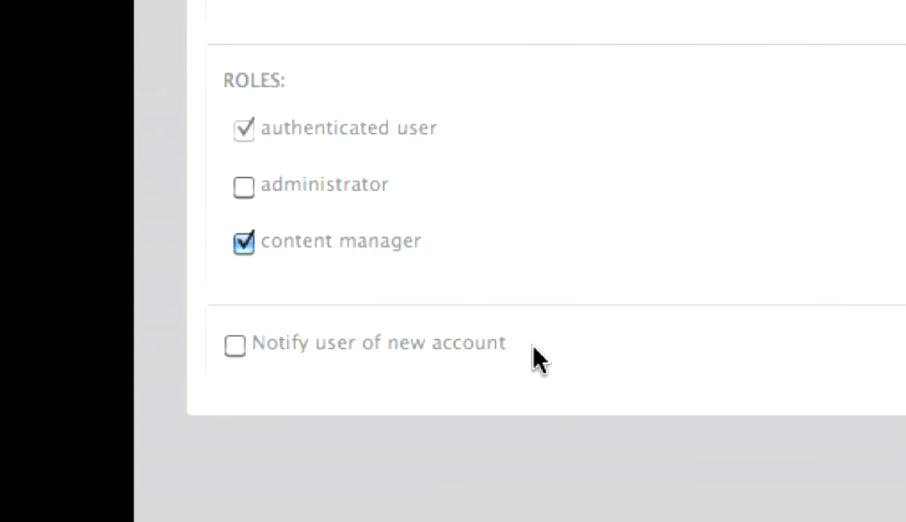
pyautogui.click(234, 342)
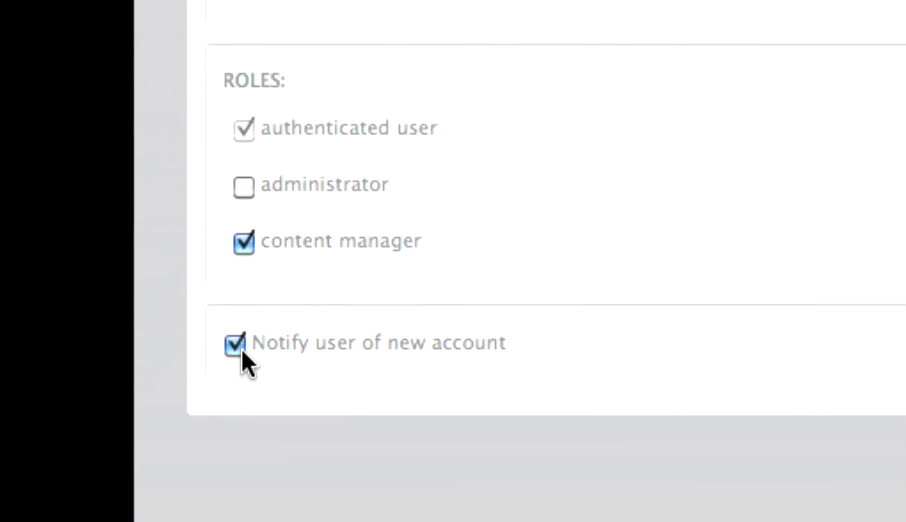
pyautogui.moveTo(283, 369)
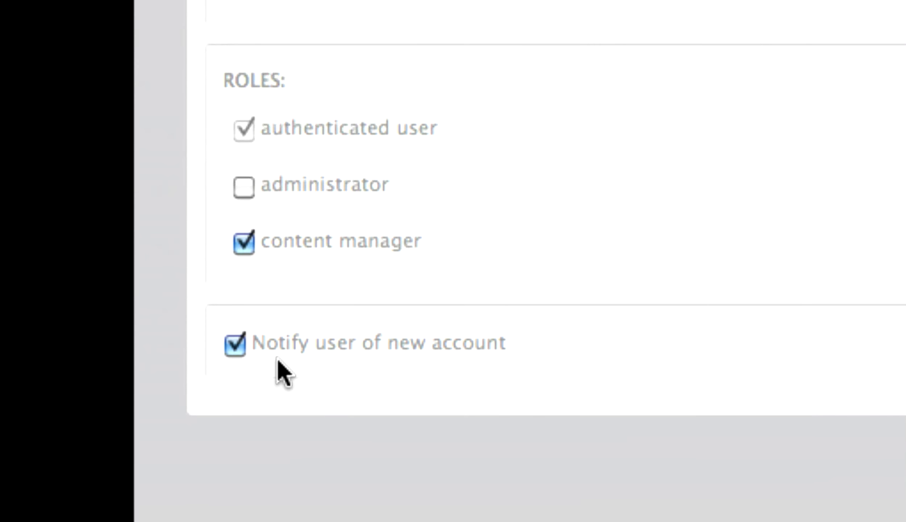